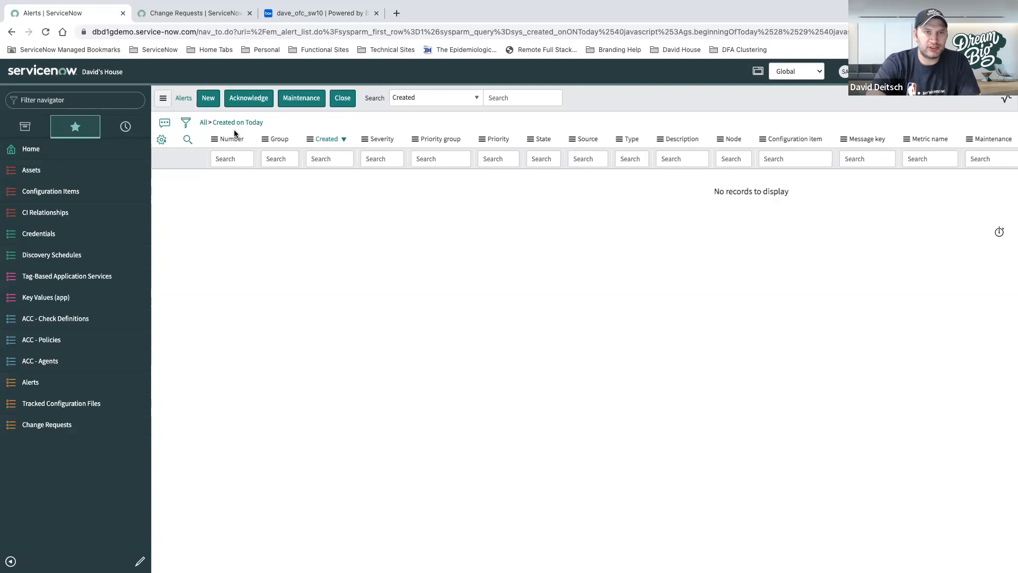
Review today's change requests, the dave_ofc_sw10 Box backup folder, and the alerts list
click(193, 13)
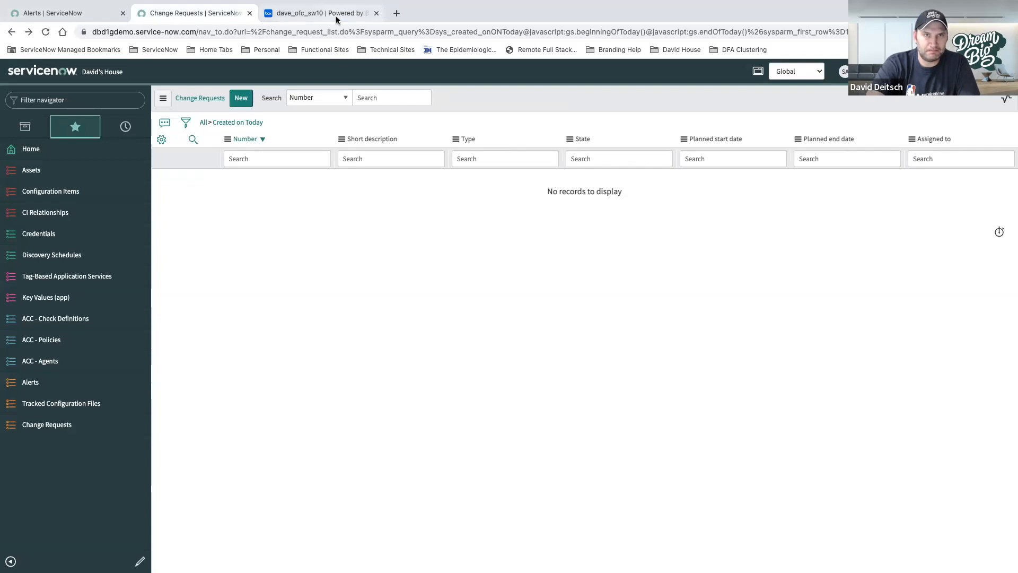
mouse_move(320, 13)
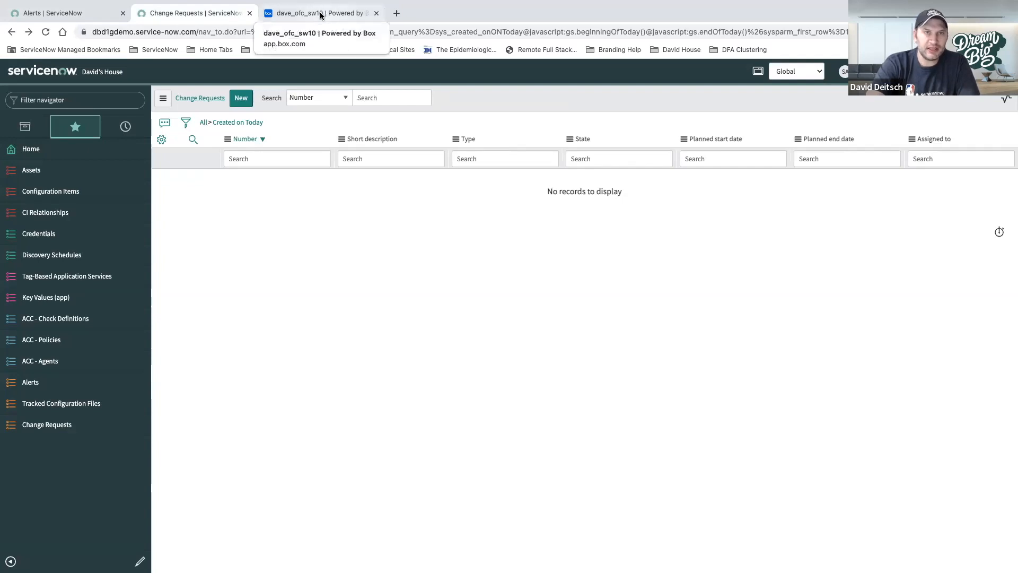
click(318, 12)
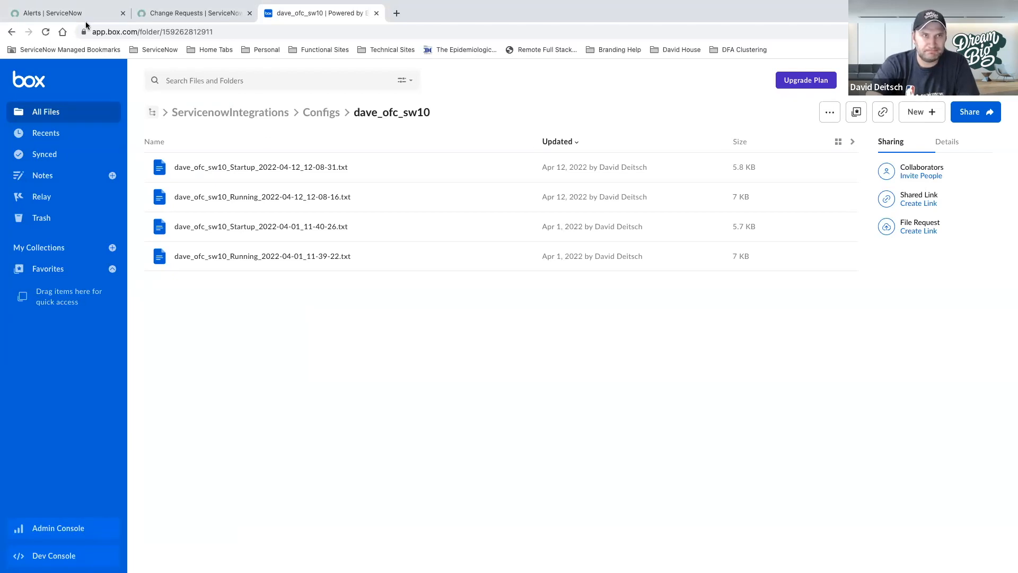
click(58, 13)
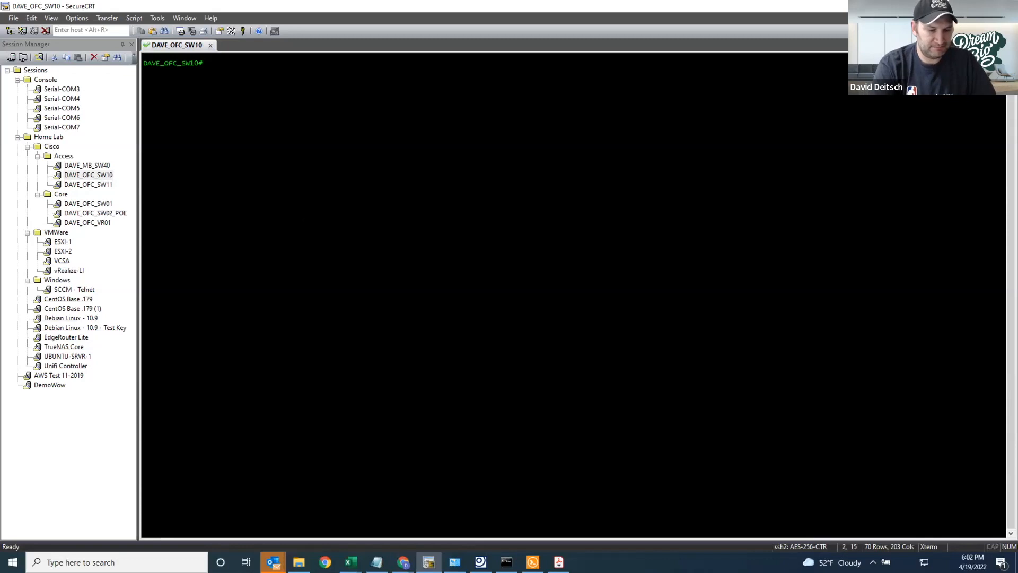
Enter config mode and give interface g1/0/15 the description Demo 4/19 6:02 PM
text(conf t)
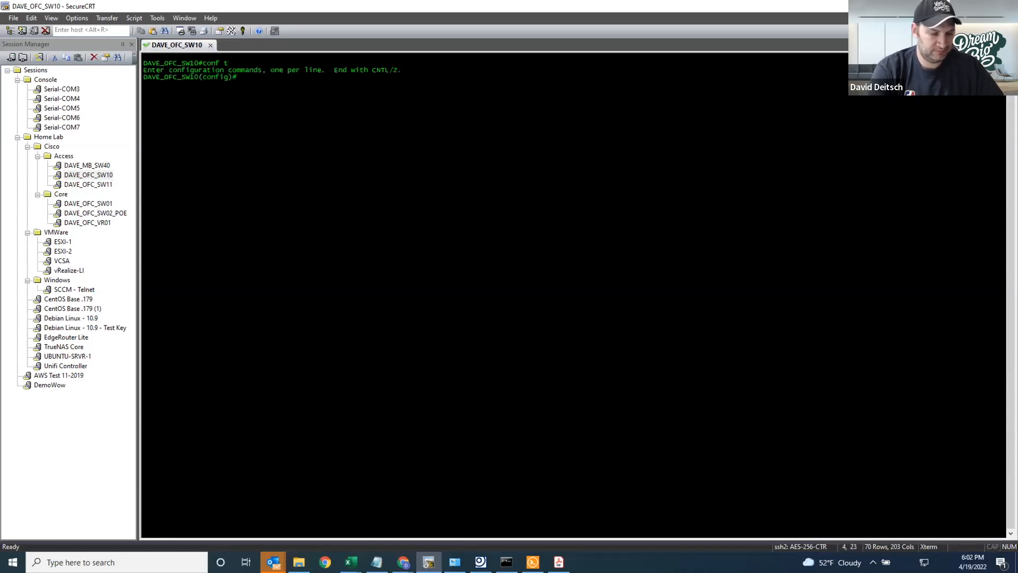
text(int g1/0/15)
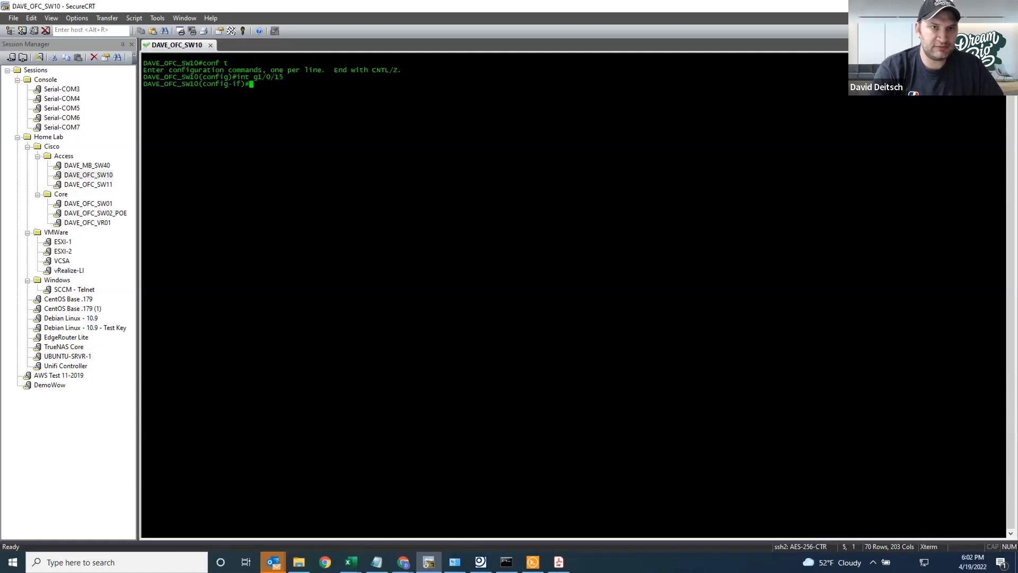
text(desc Demo)
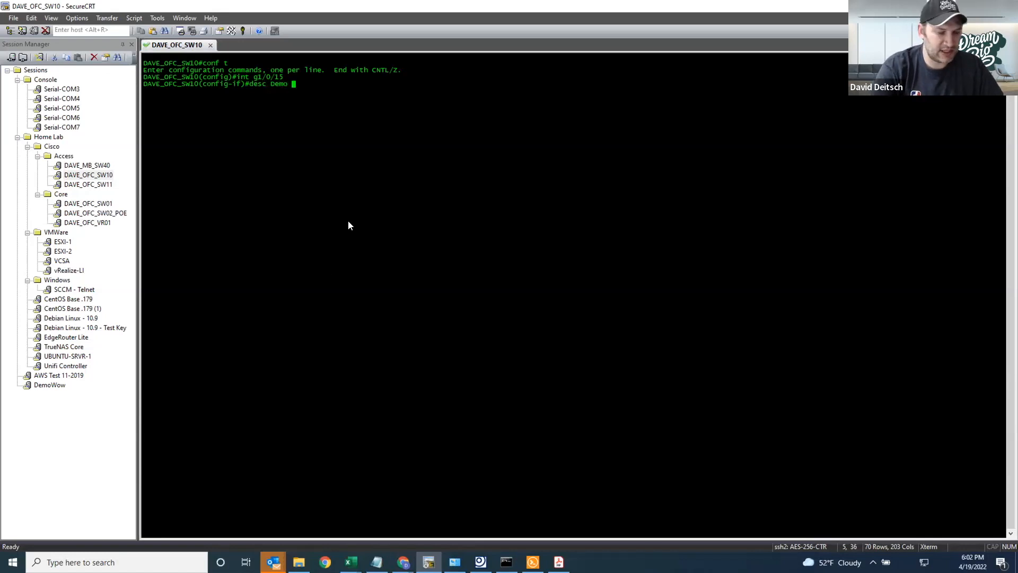
text(4/)
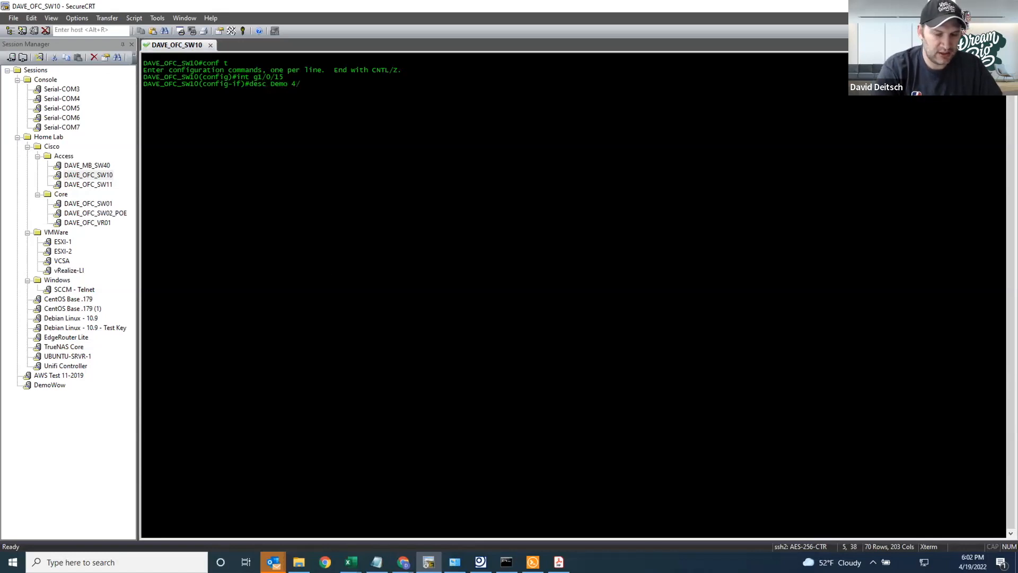
text(19)
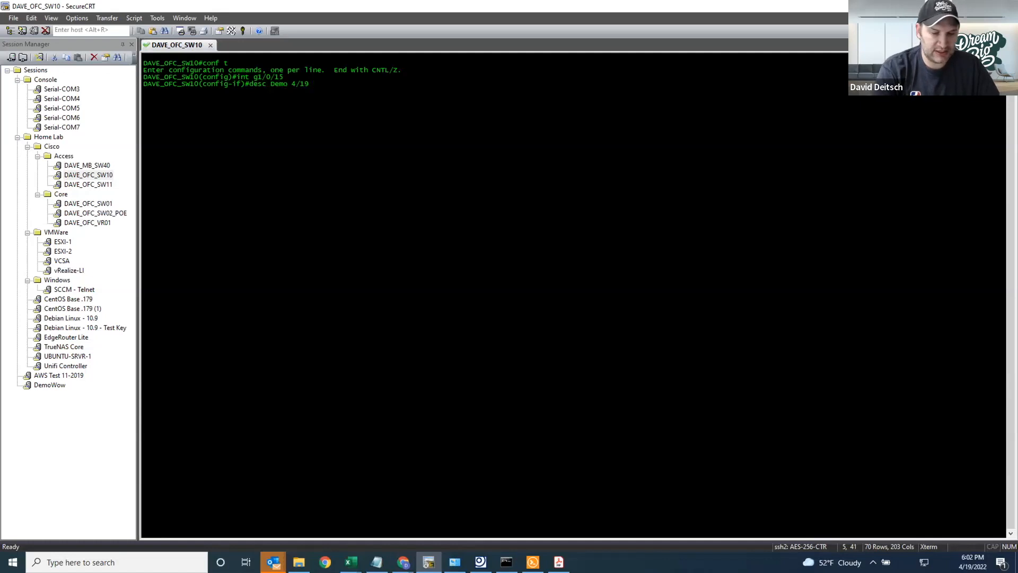
text(6:02 PM)
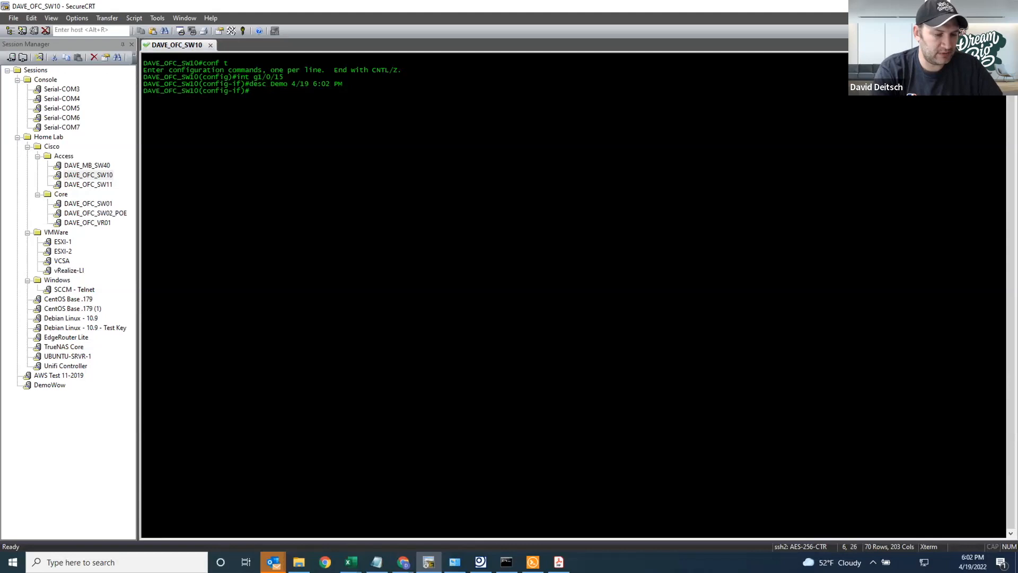
Set g1/0/15 to access mode with all trunk VLANs allowed, end config and write it
text(sw mode acces)
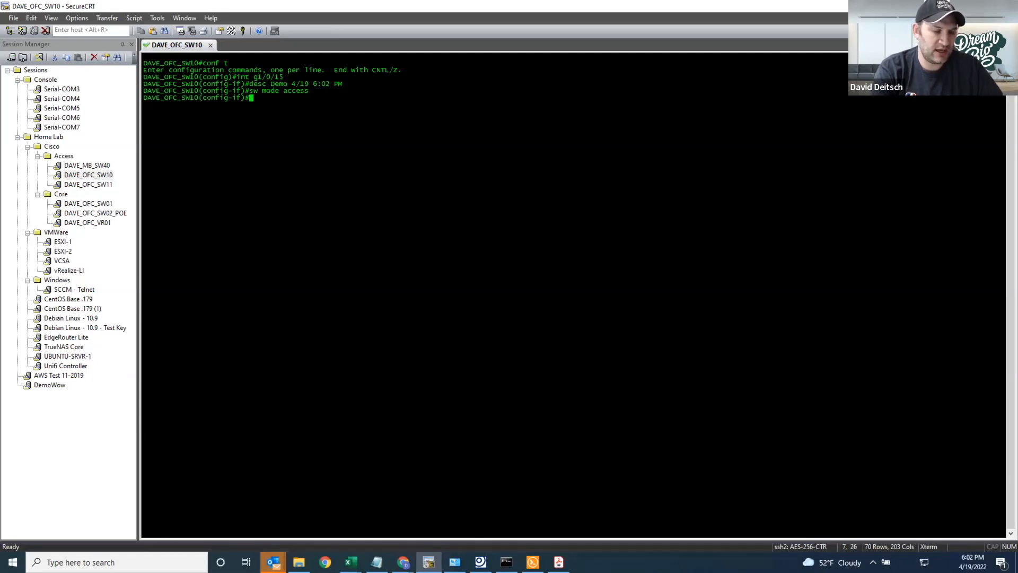
text(sw trunk)
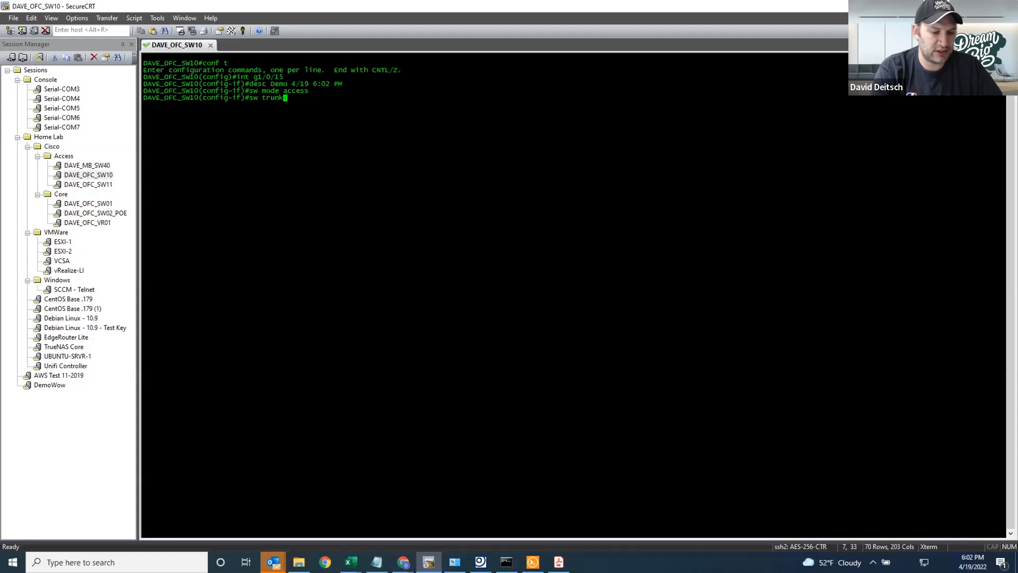
text(all vlan all)
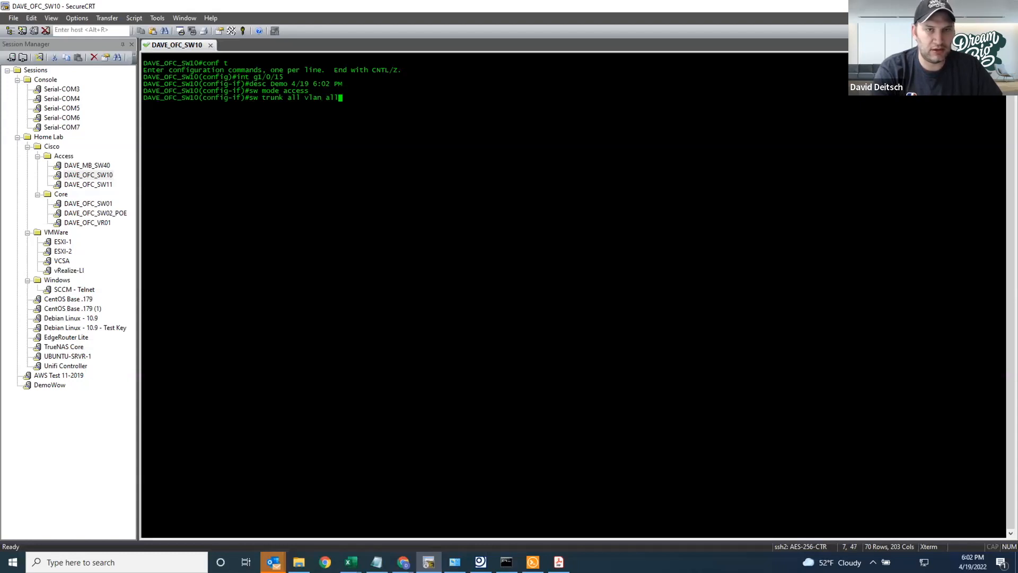
text(end)
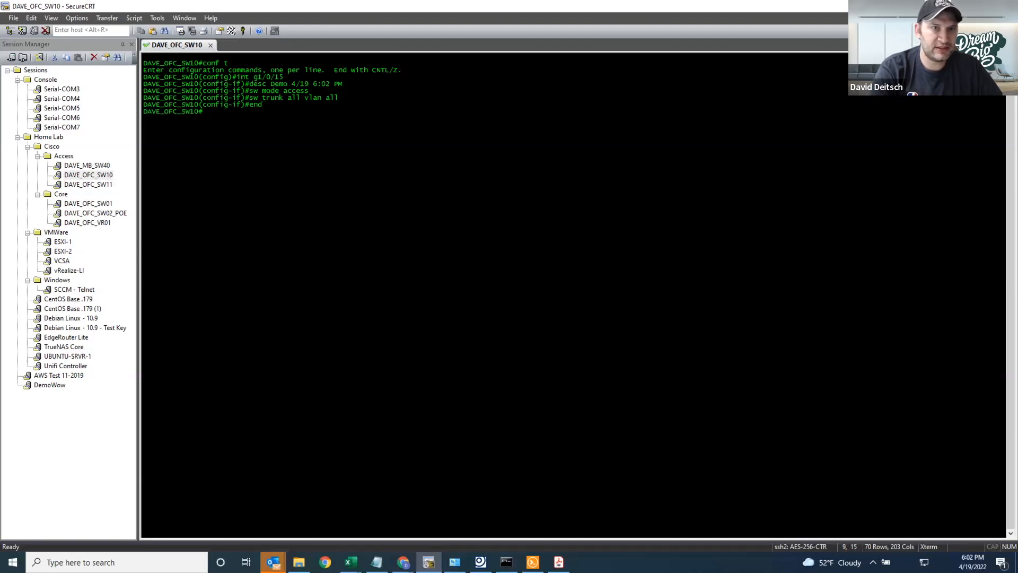
text(wr)
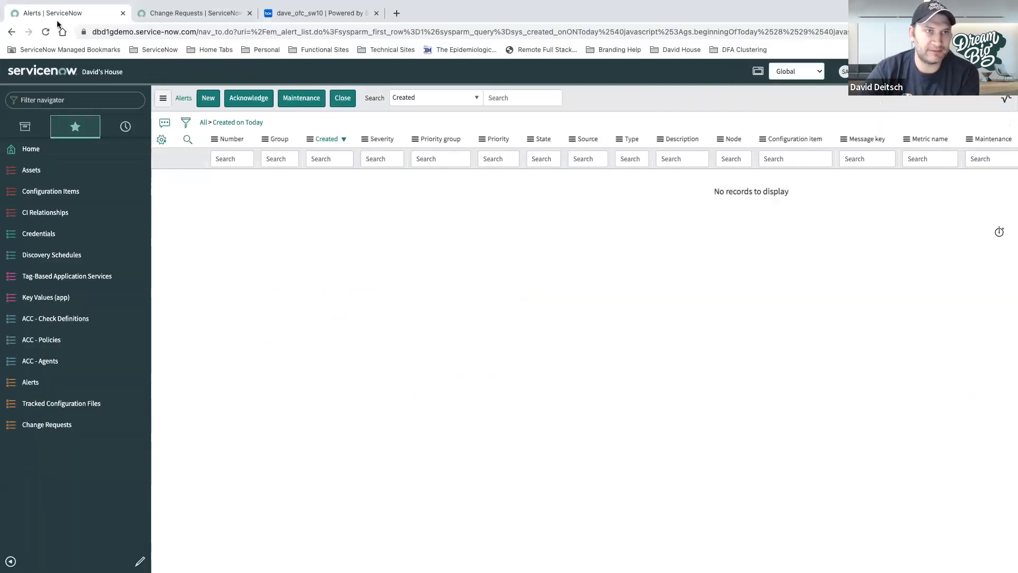
Reload today's Alerts list to reveal the new config-change alerts
click(45, 31)
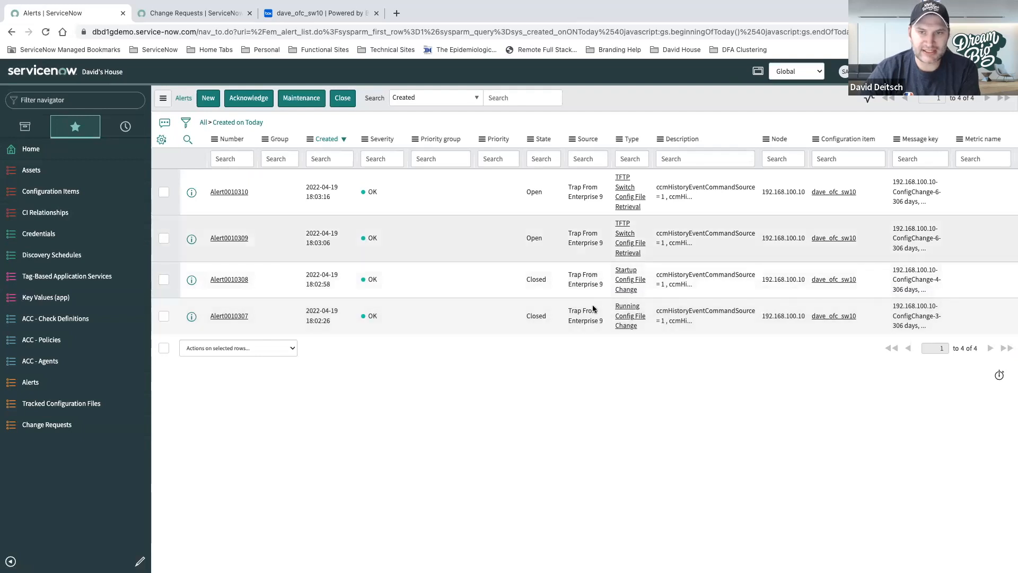
mouse_move(629, 315)
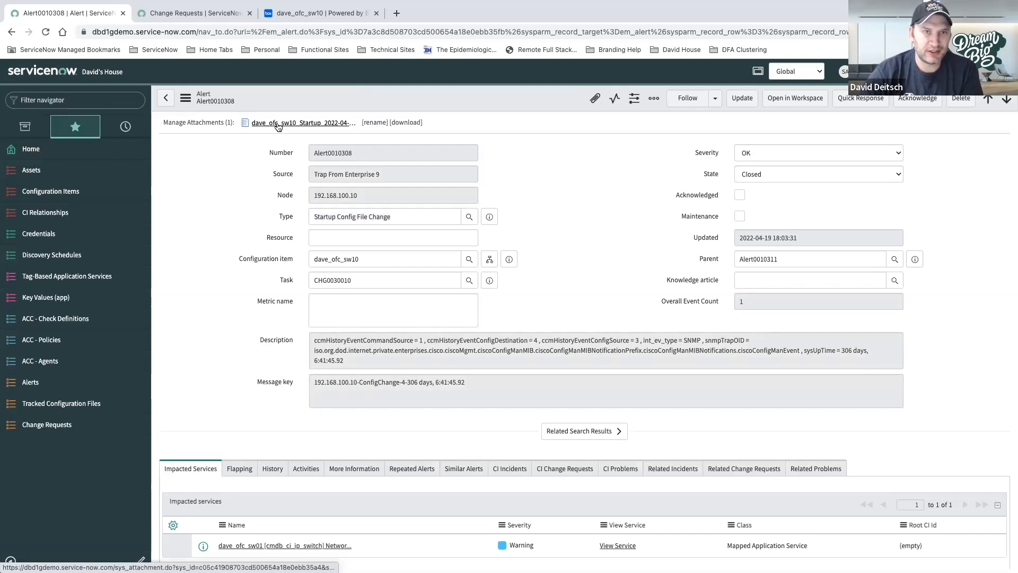
click(300, 122)
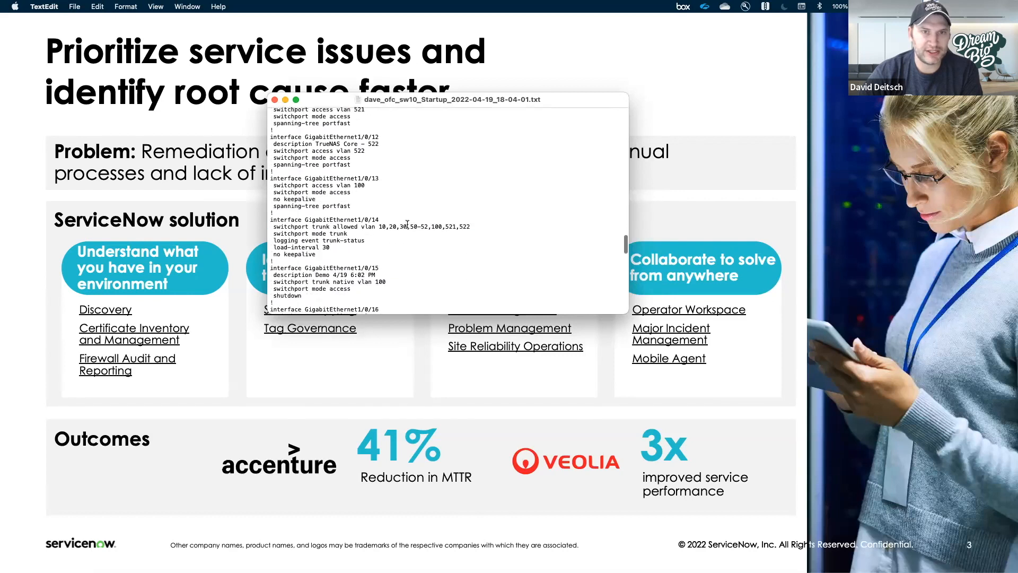
scroll(down, 3)
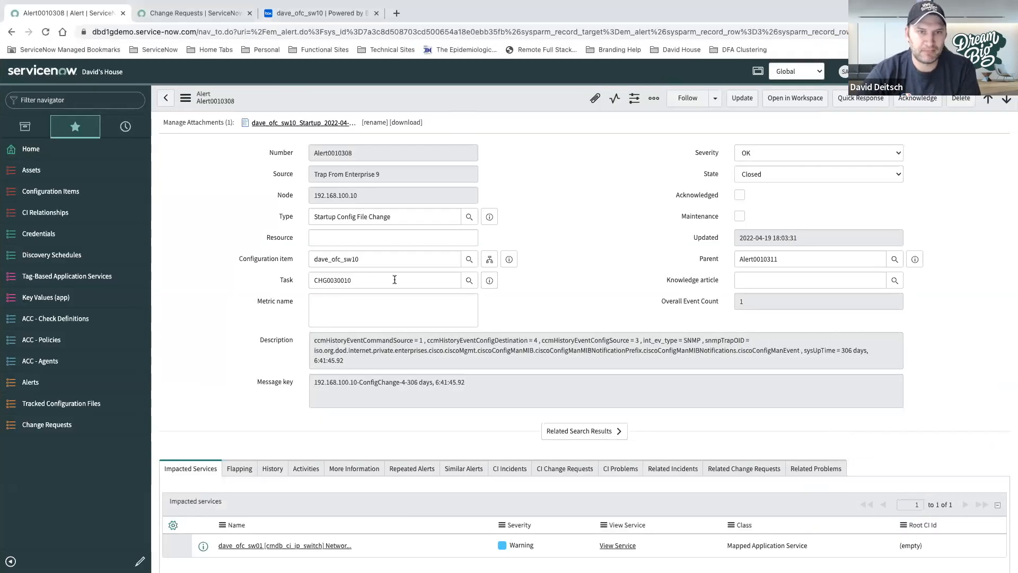
mouse_move(300, 288)
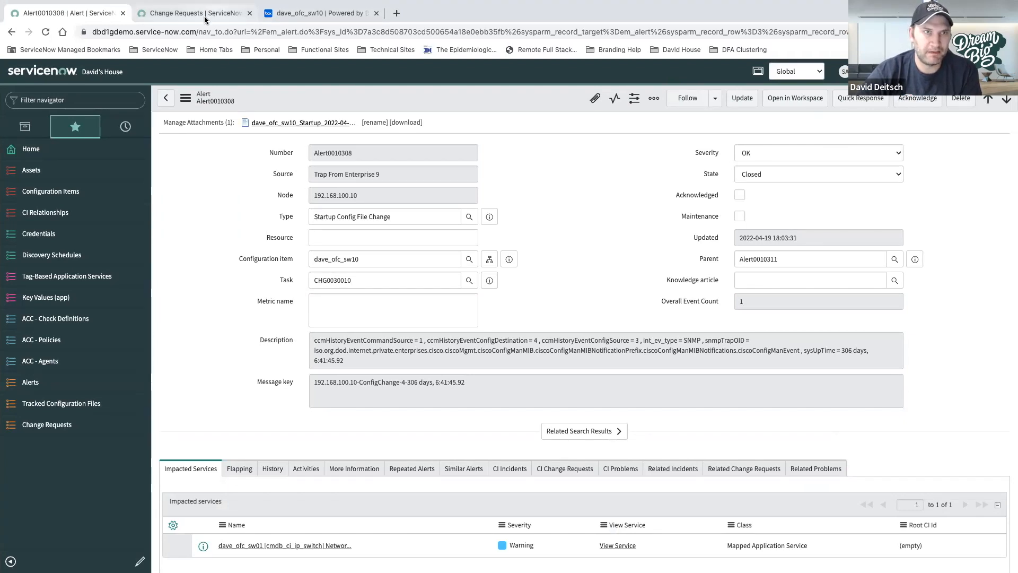
Open change request CHG0030010 from the alert's Task field preview as a full record
click(192, 13)
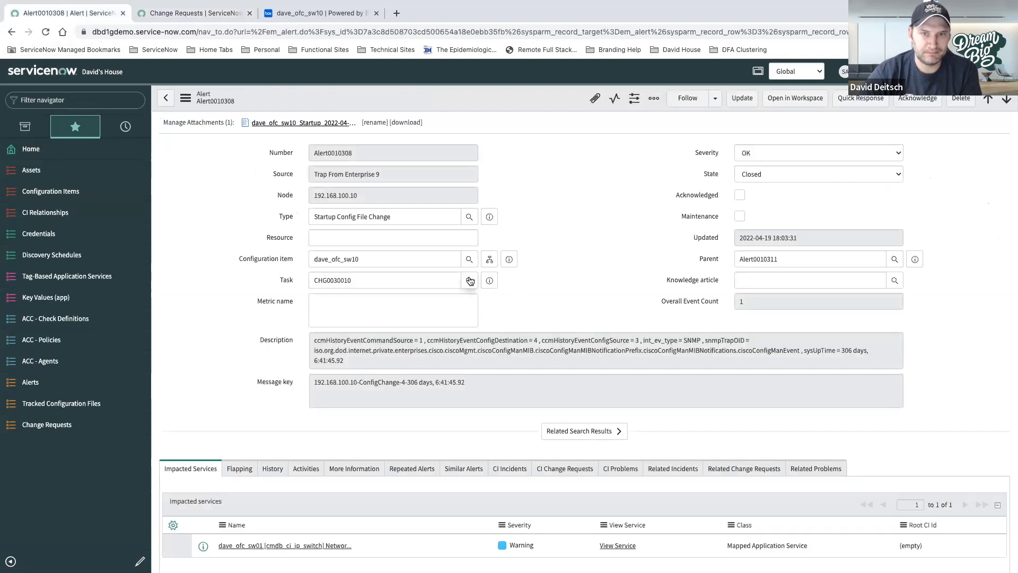
click(489, 280)
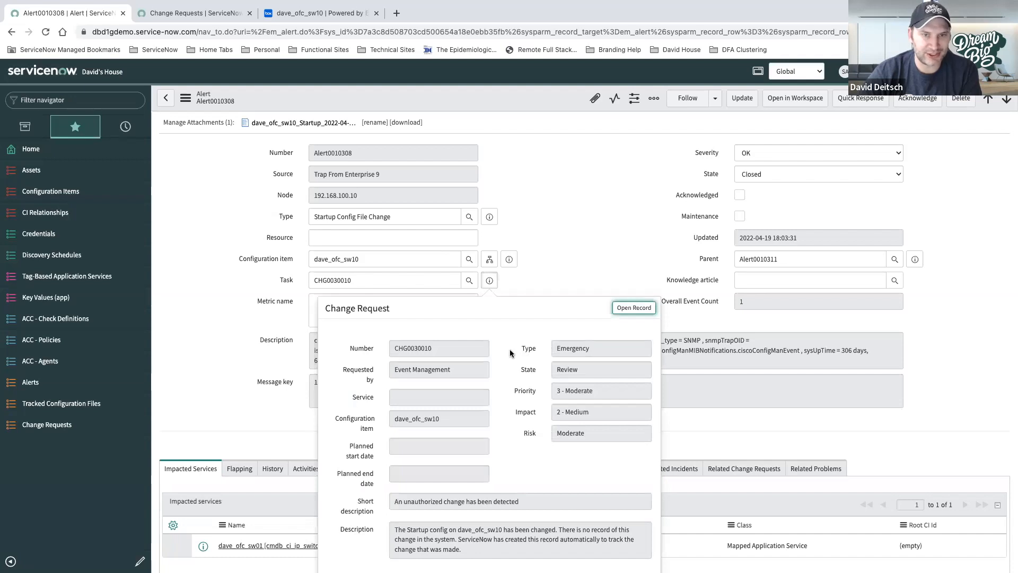
mouse_move(634, 308)
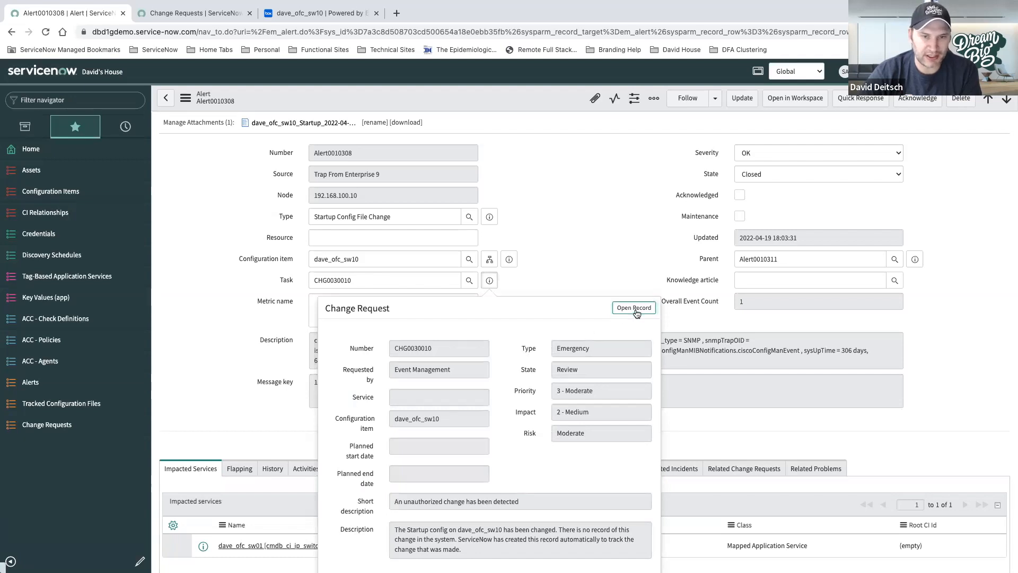
click(633, 307)
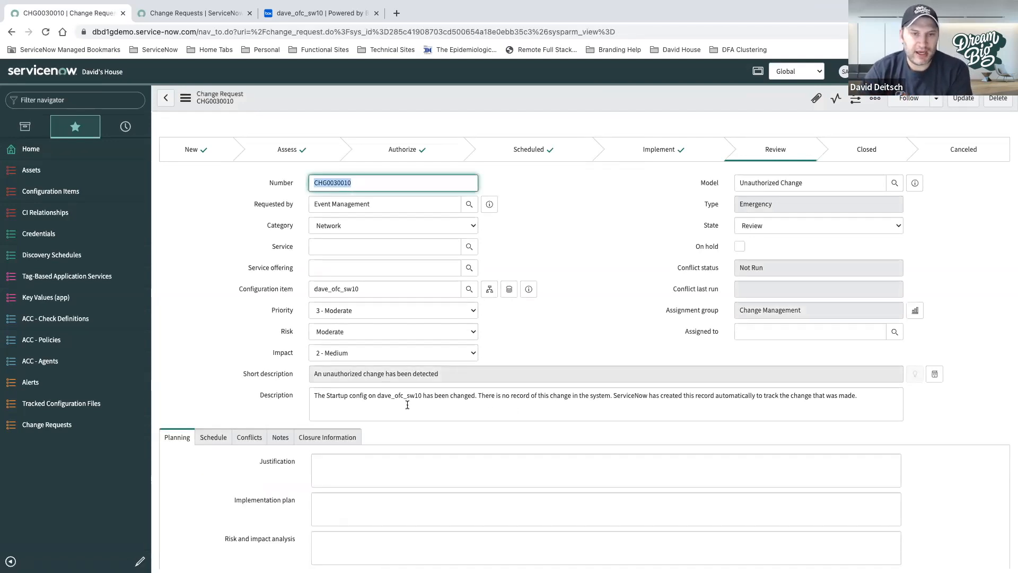
mouse_move(568, 399)
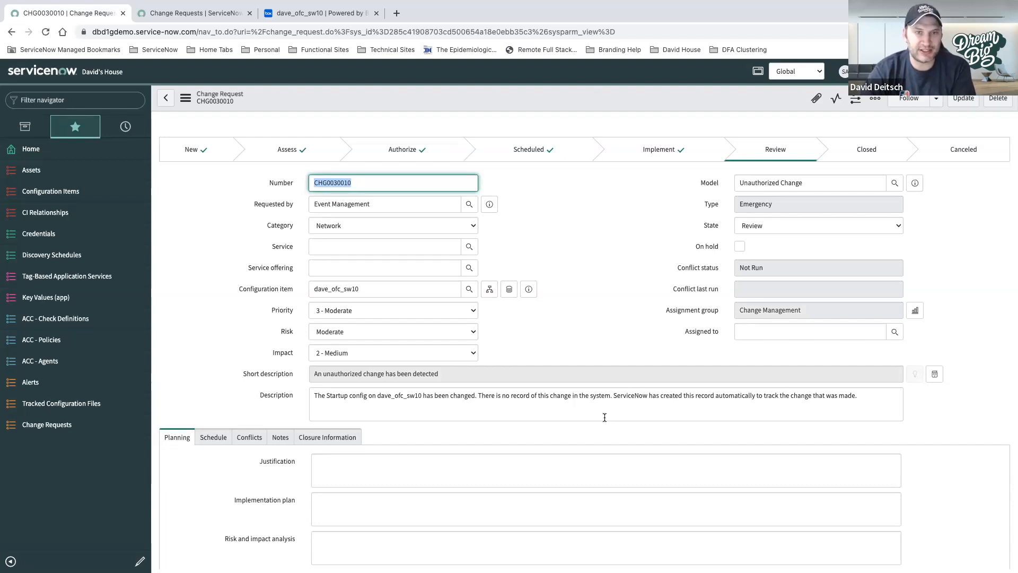
scroll(down, 3)
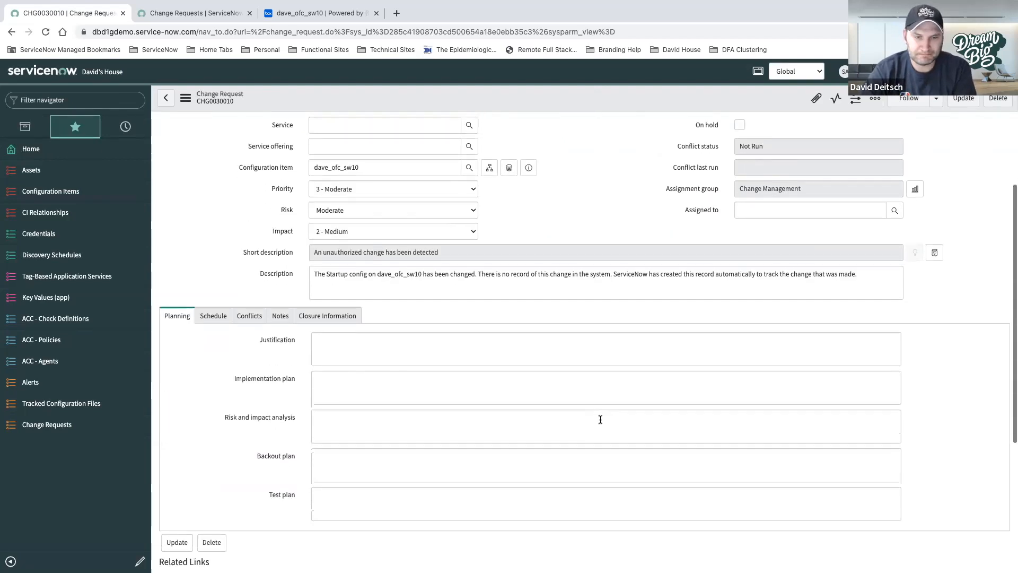
scroll(down, 3)
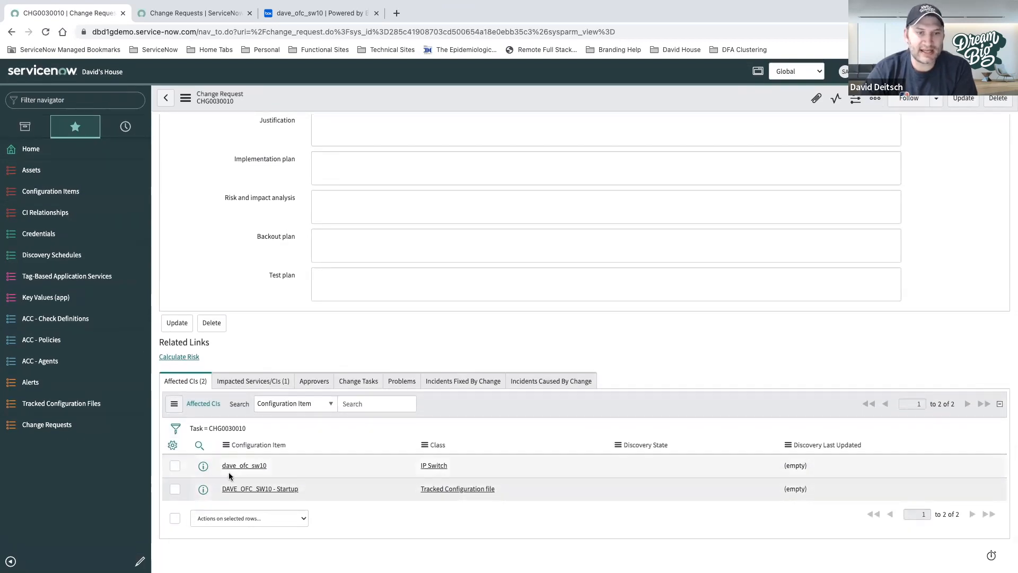
mouse_move(263, 476)
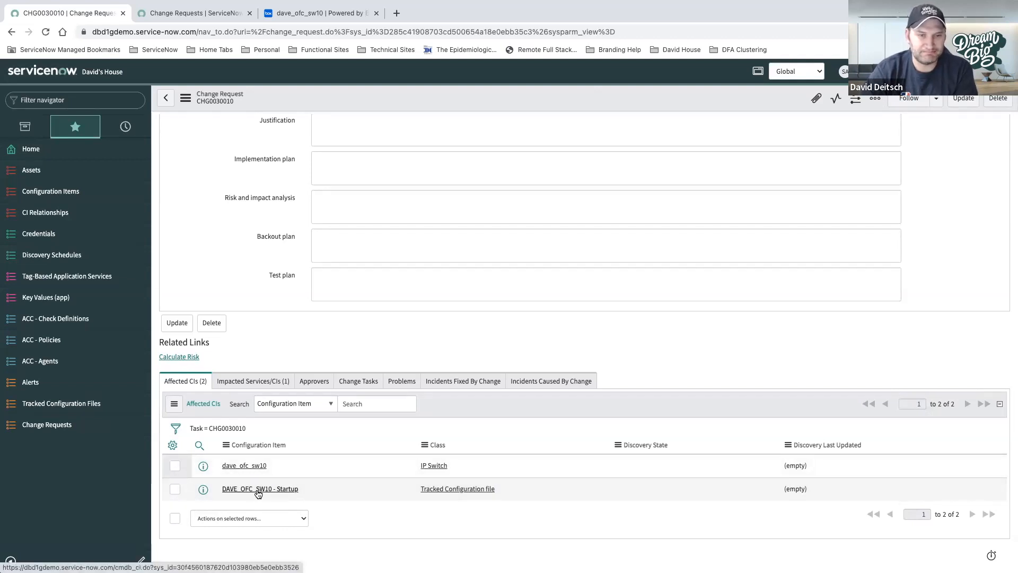
click(259, 488)
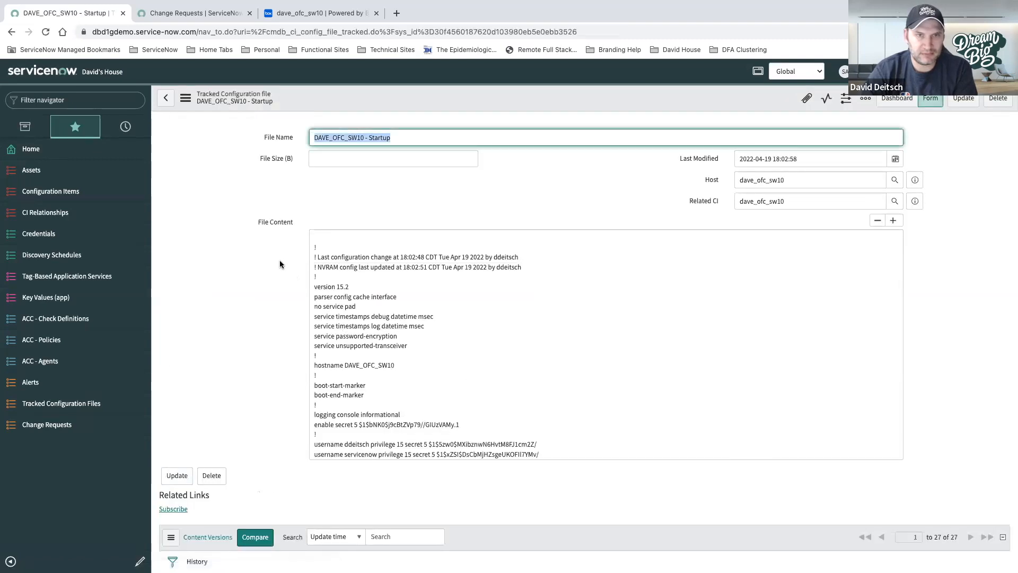
scroll(down, 3)
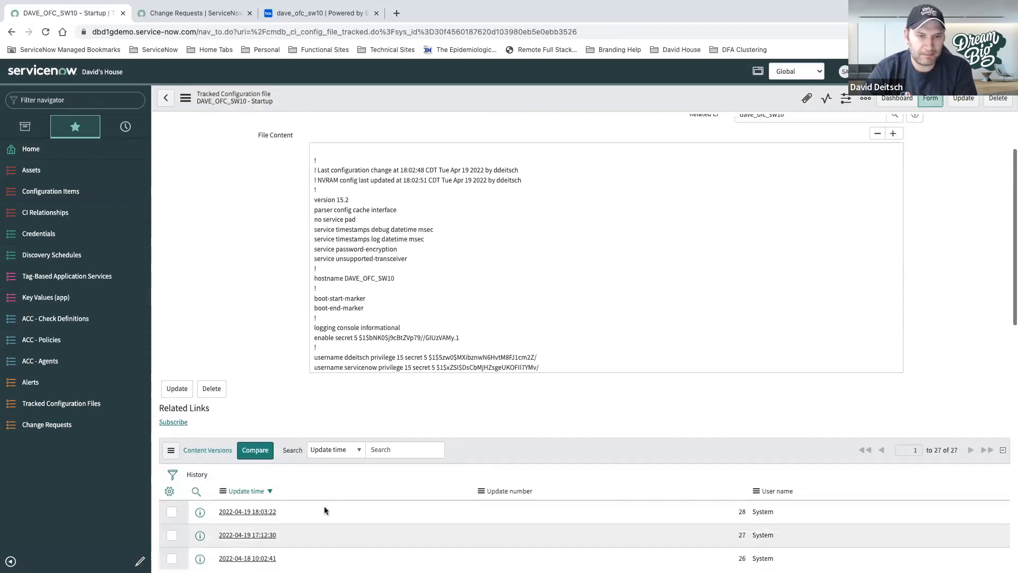
mouse_move(278, 516)
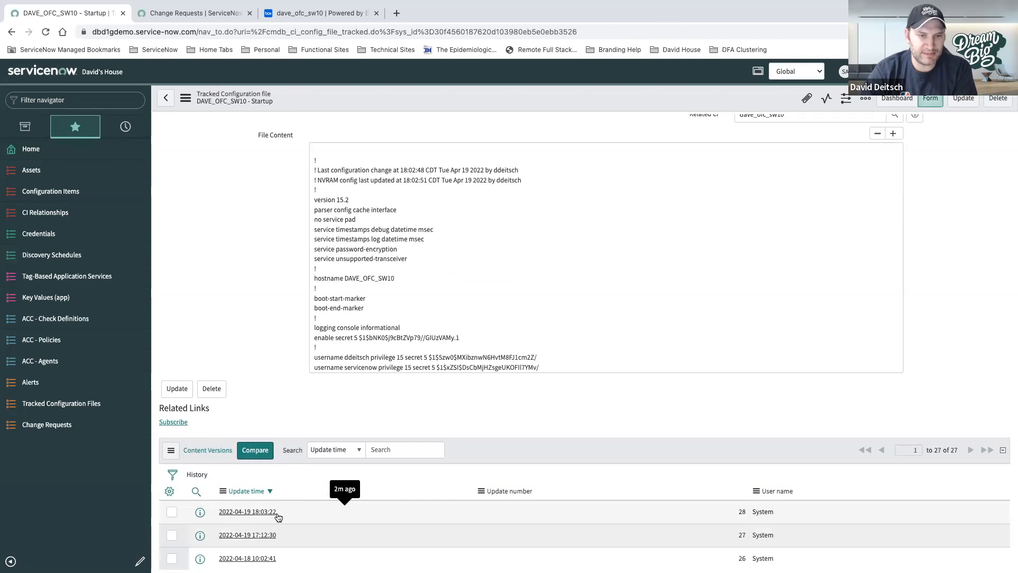
click(172, 511)
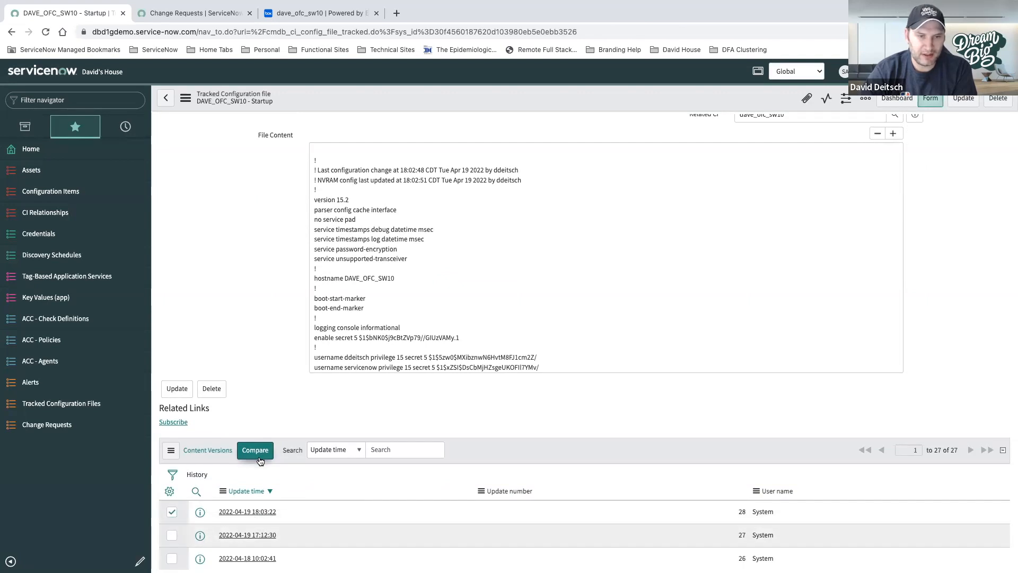
click(254, 450)
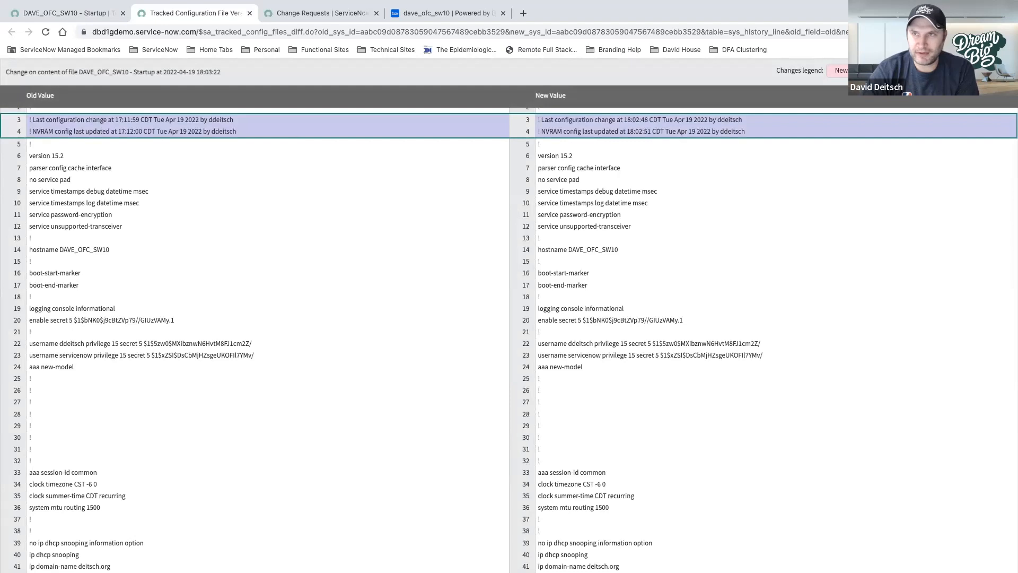
Scroll the diff to the changed GigabitEthernet1/0/15 lines around line 219
scroll(down, 3)
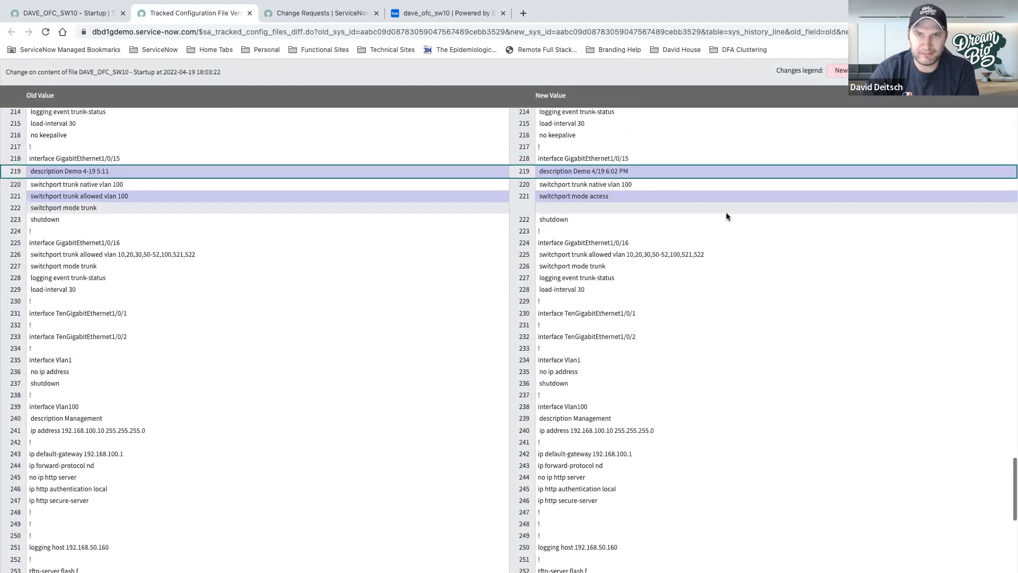
scroll(down, 3)
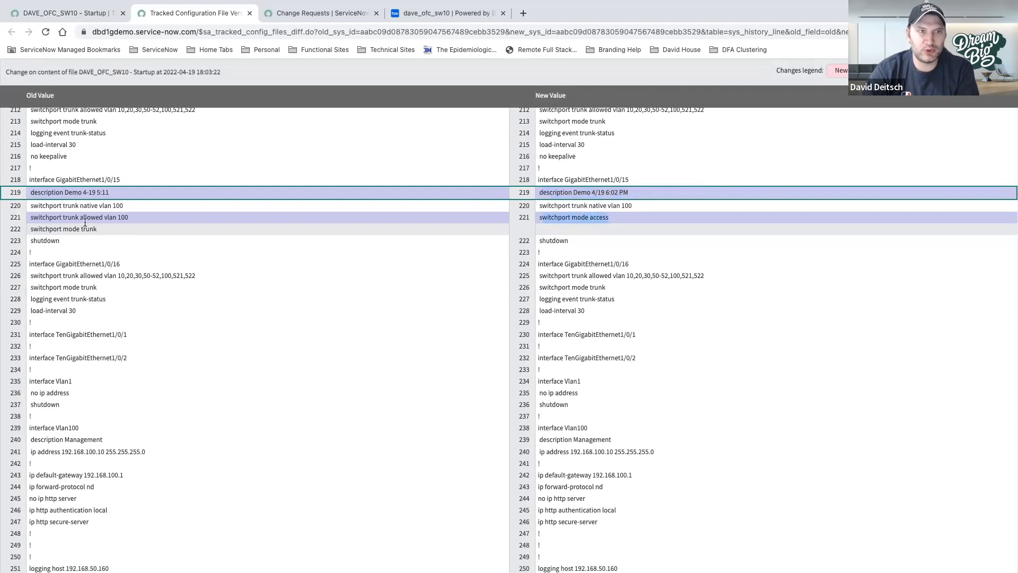
mouse_move(654, 265)
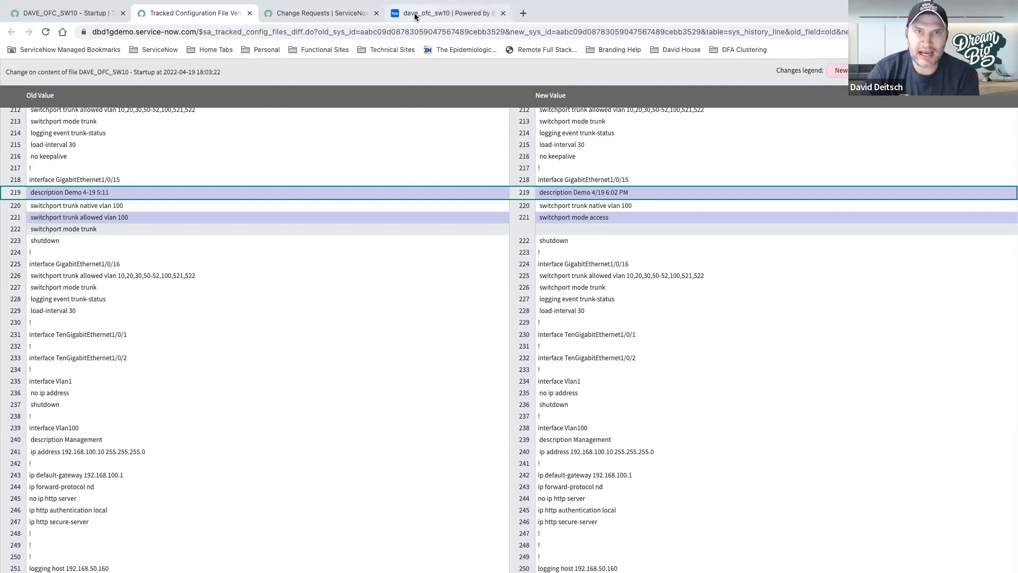
Reload the Box dave_ofc_sw10 folder to show today's new startup and running config backups
click(447, 13)
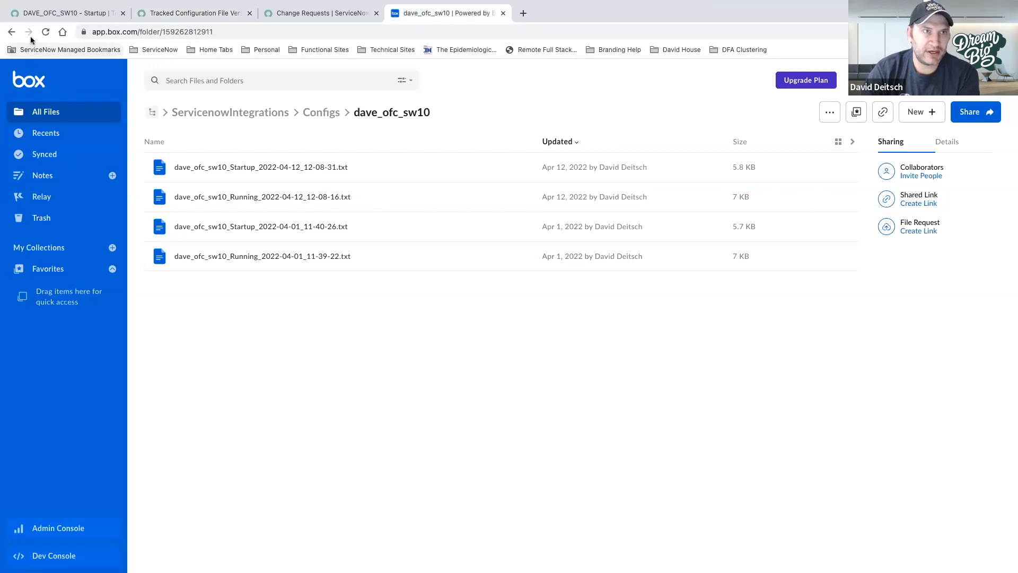
click(261, 226)
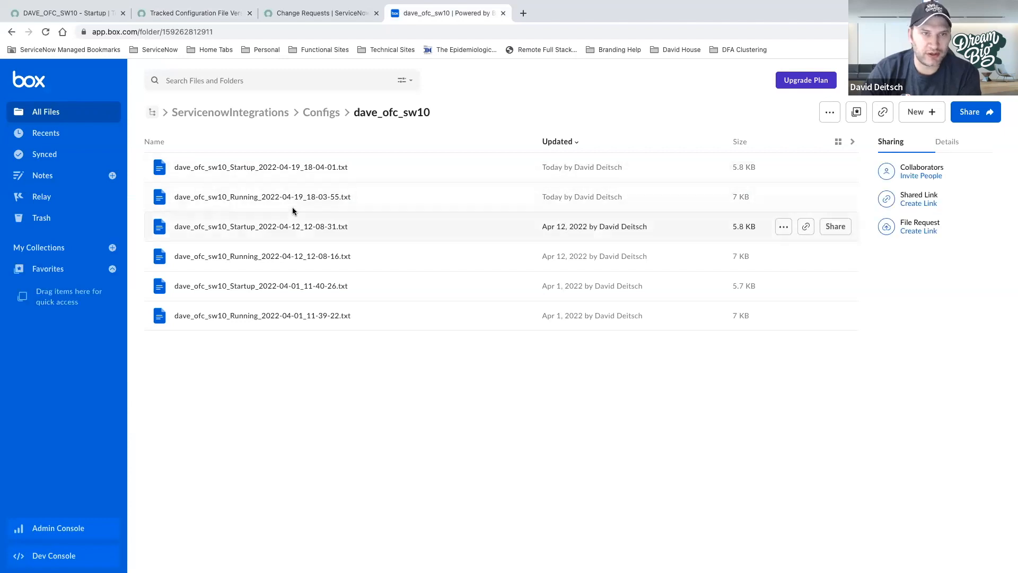
mouse_move(318, 451)
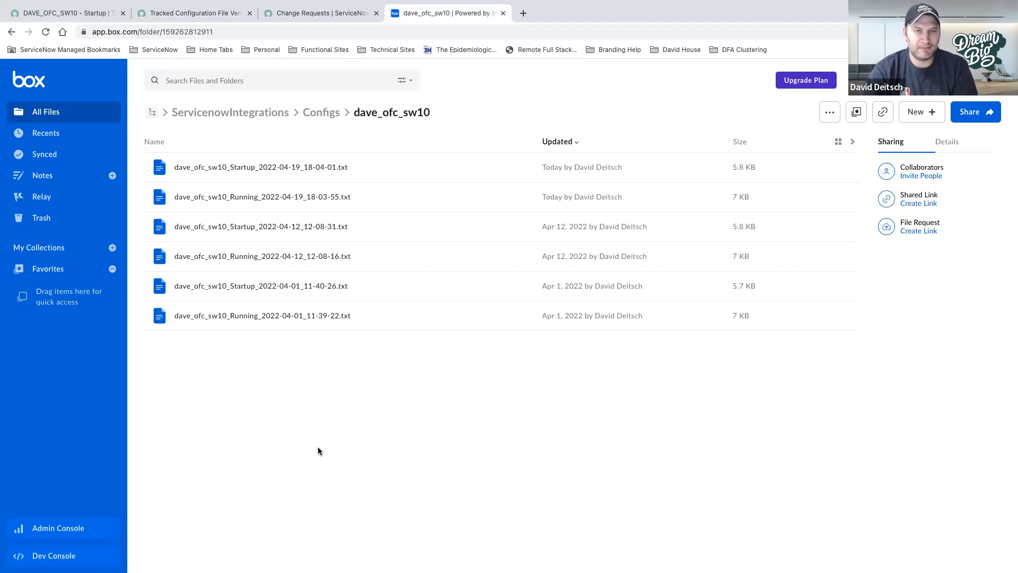
mouse_move(309, 447)
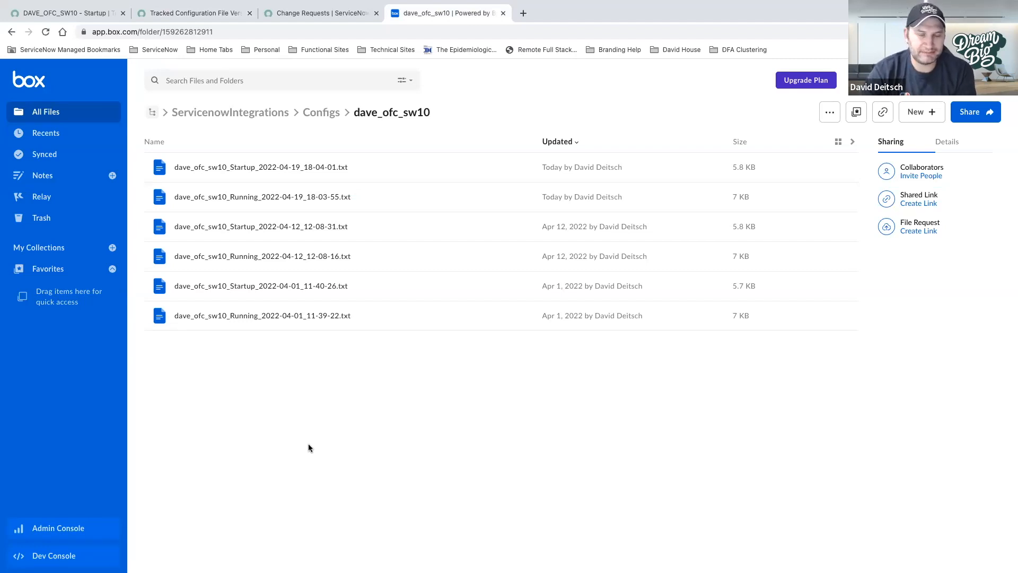
mouse_move(317, 452)
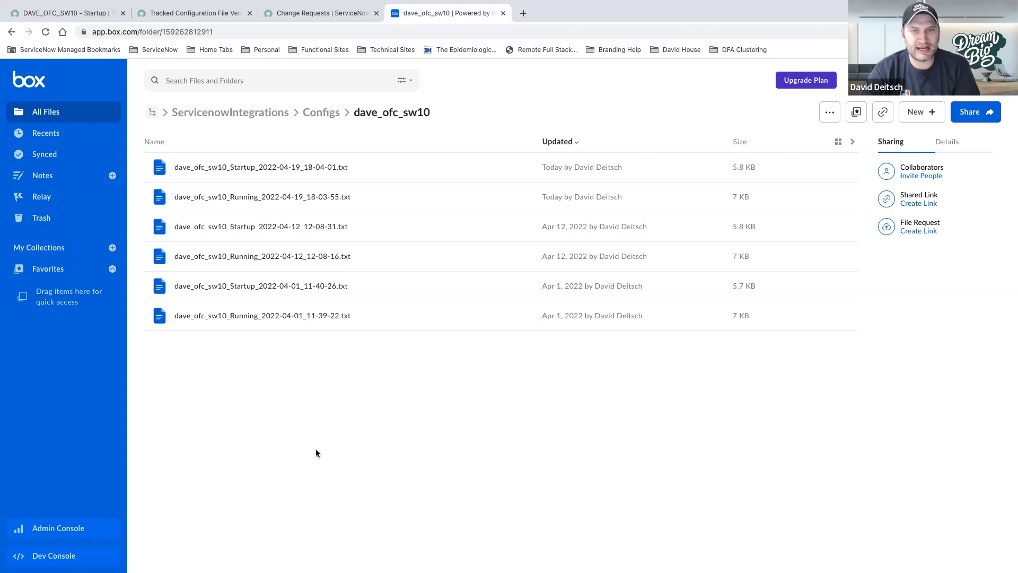
mouse_move(353, 399)
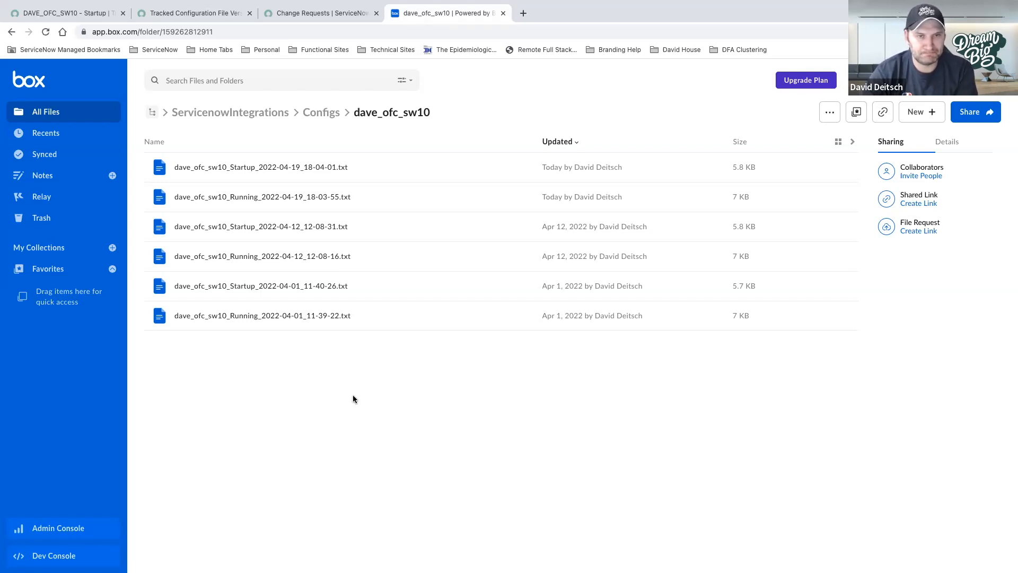